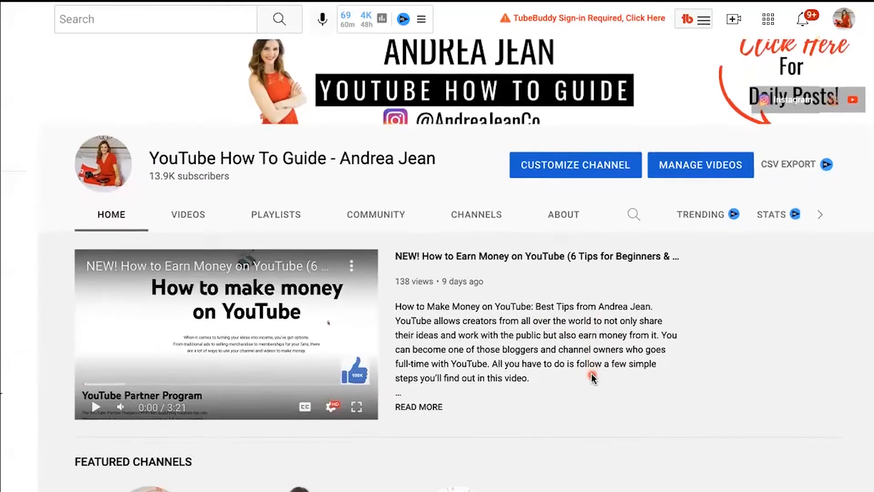
- Check the switchable channels in the YouTube avatar menu, then go to YouTube Studio
{"action": "scroll", "scroll_direction": "down", "scroll_amount": 3}
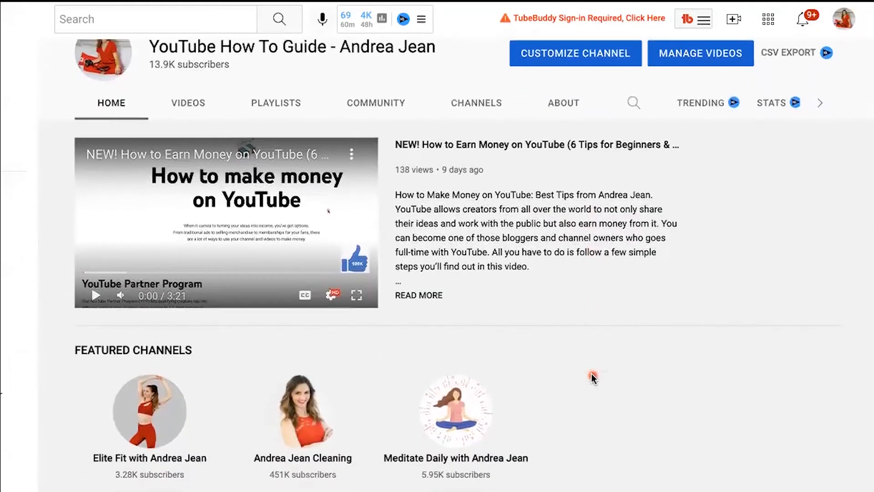
{"action": "scroll", "scroll_direction": "down", "scroll_amount": 3}
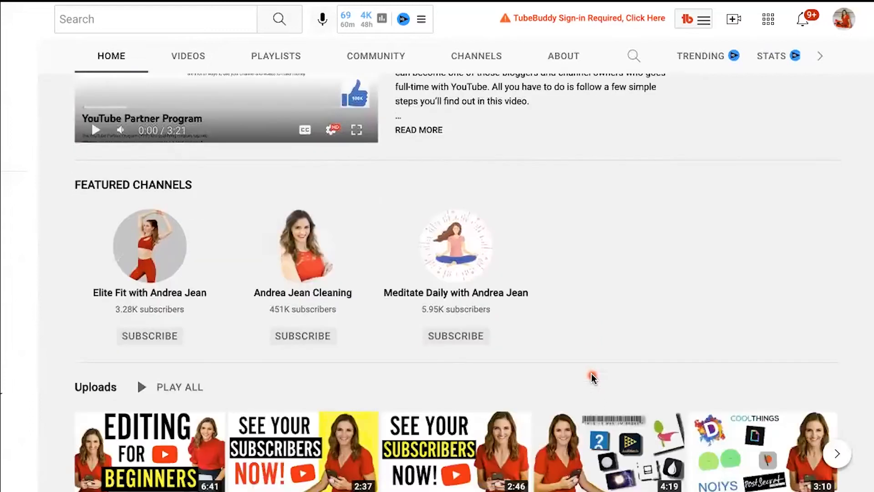
{"action": "scroll", "scroll_direction": "up", "scroll_amount": 3}
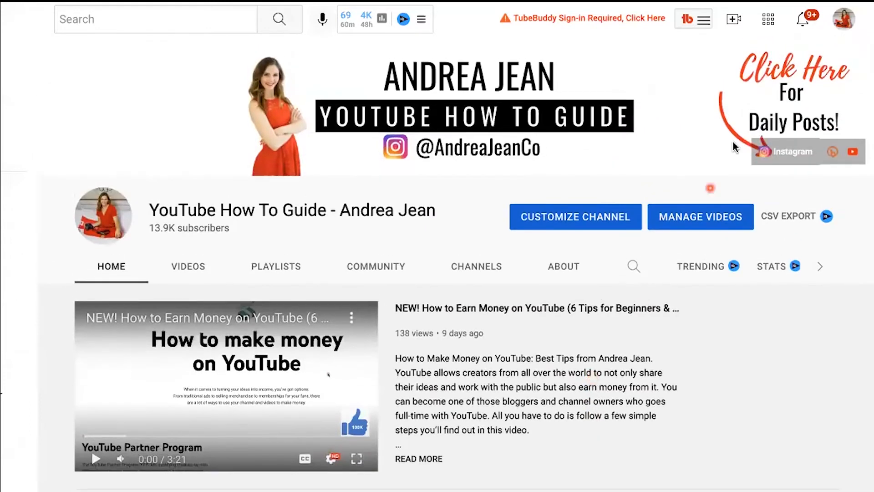
{"action": "left_click", "coordinate": [847, 18]}
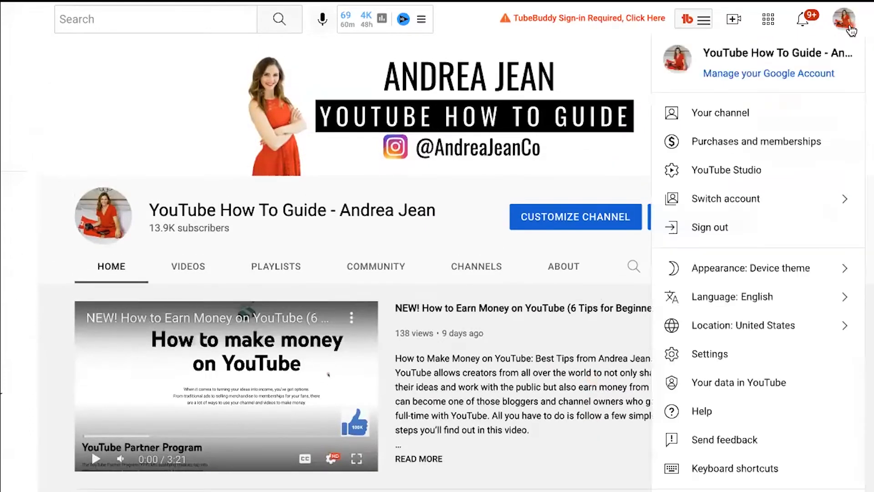
{"action": "left_click", "coordinate": [725, 198]}
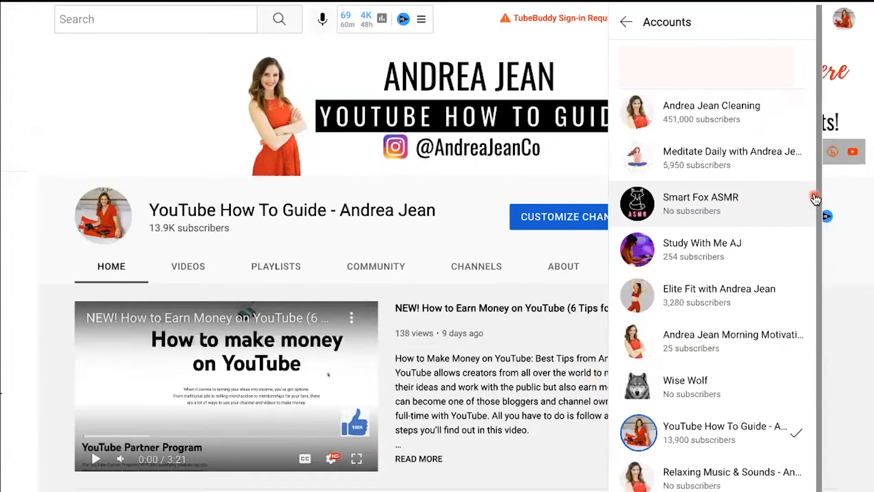
{"action": "mouse_move", "coordinate": [745, 263]}
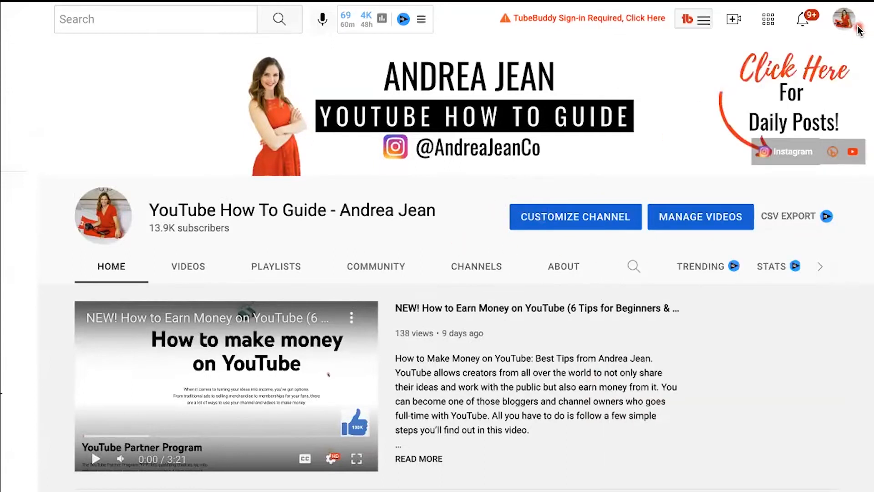
{"action": "left_click", "coordinate": [858, 18]}
{"action": "type", "text": "youtube.com/verif"}
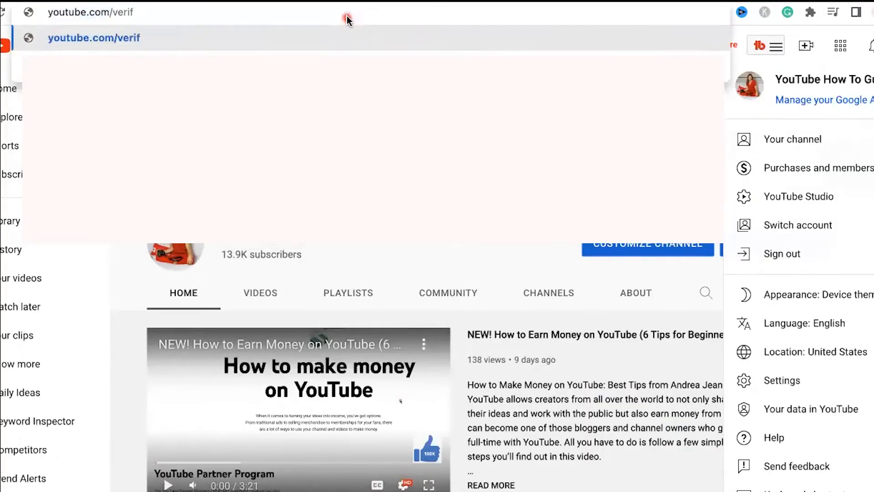
{"action": "left_click", "coordinate": [94, 37]}
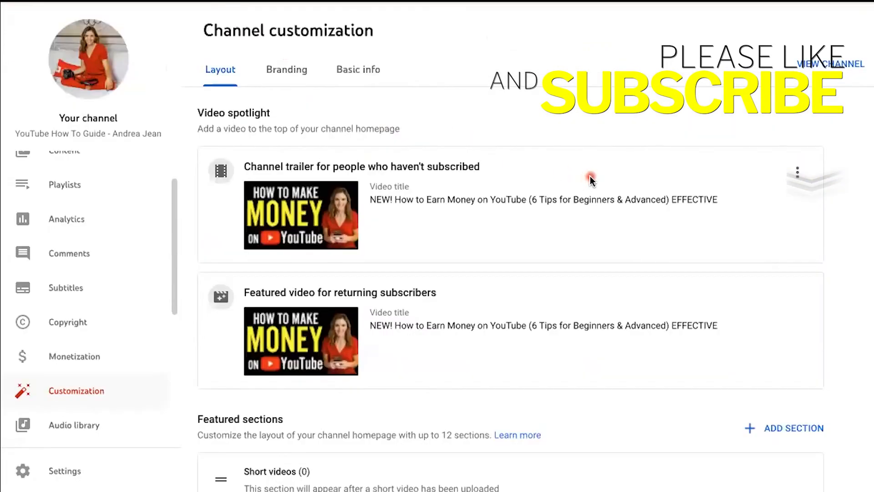
{"action": "mouse_move", "coordinate": [482, 161]}
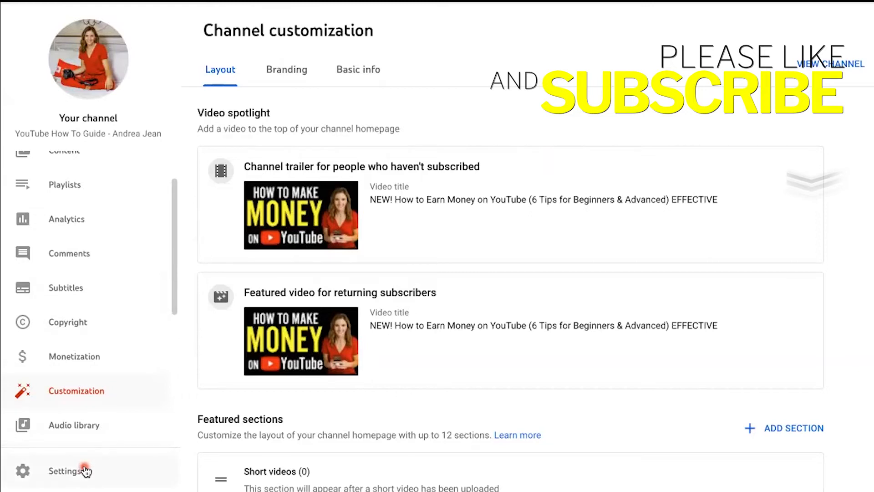
- Open Studio Settings and switch to the Channel section with country and keywords
{"action": "left_click", "coordinate": [65, 469]}
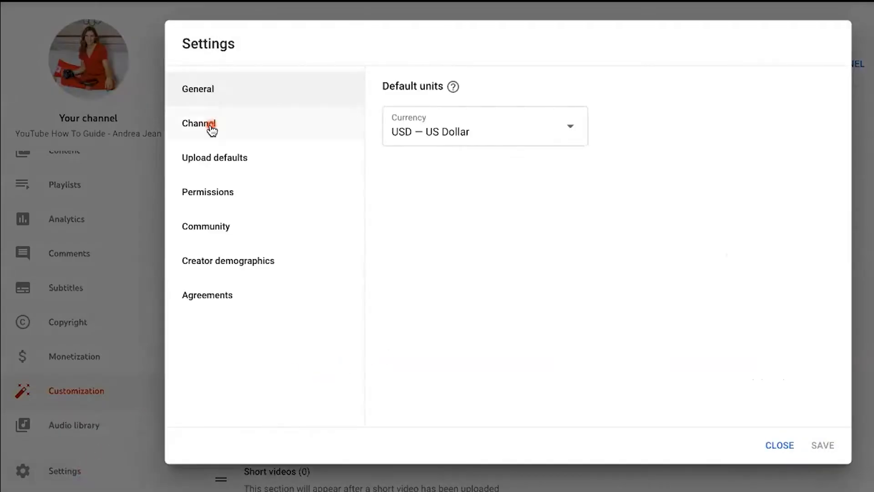
{"action": "left_click", "coordinate": [198, 123]}
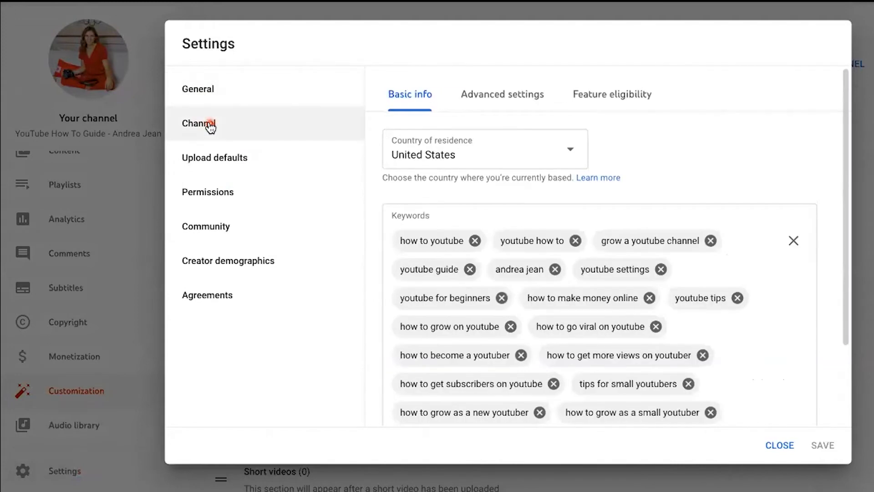
{"action": "mouse_move", "coordinate": [461, 134]}
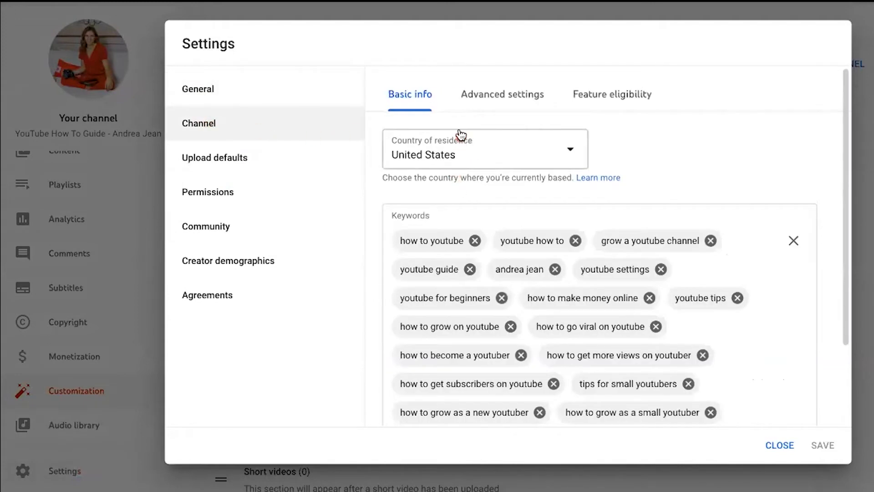
{"action": "mouse_move", "coordinate": [611, 110]}
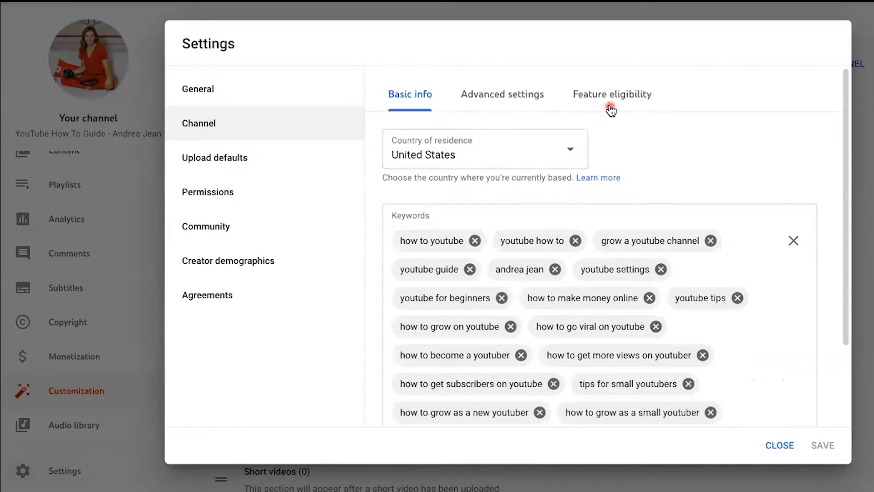
- Switch to the Feature eligibility tab to see the default and phone-verification features enabled
{"action": "left_click", "coordinate": [611, 94]}
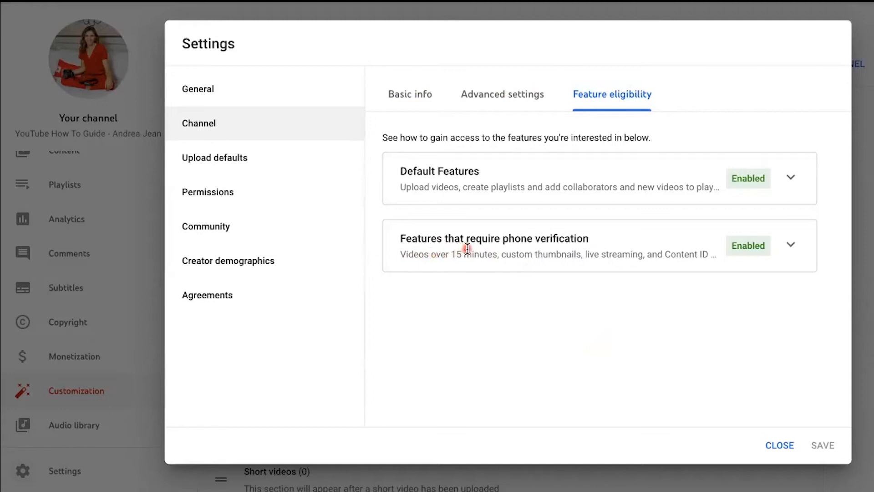
{"action": "mouse_move", "coordinate": [702, 206]}
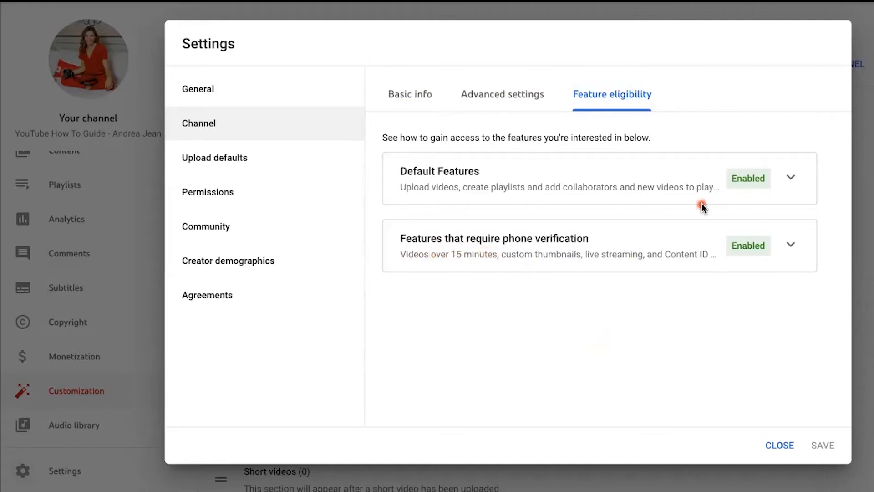
{"action": "mouse_move", "coordinate": [799, 236]}
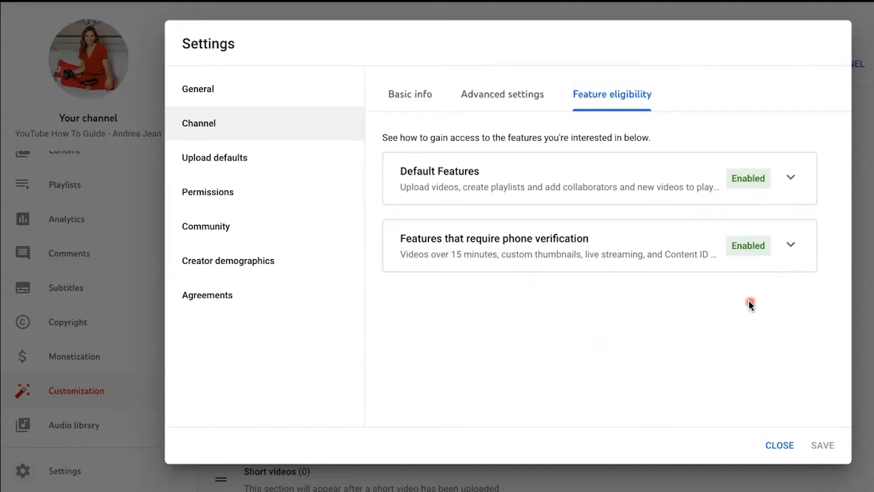
{"action": "mouse_move", "coordinate": [789, 245]}
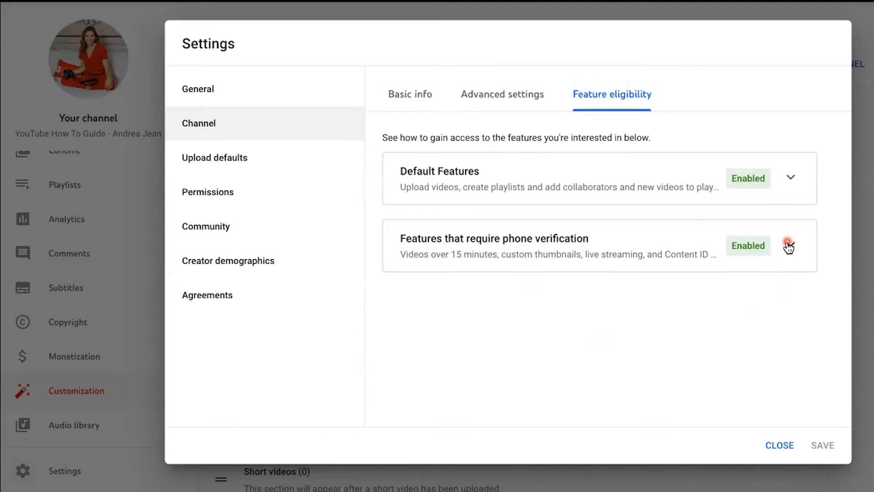
- Expand the 'Features that require phone verification' card to list its features and requirements
{"action": "left_click", "coordinate": [790, 245]}
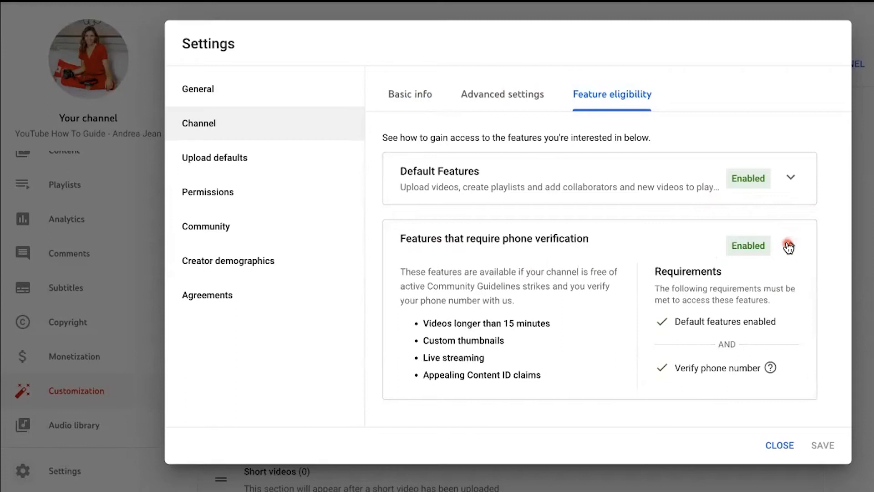
{"action": "left_click", "coordinate": [790, 246]}
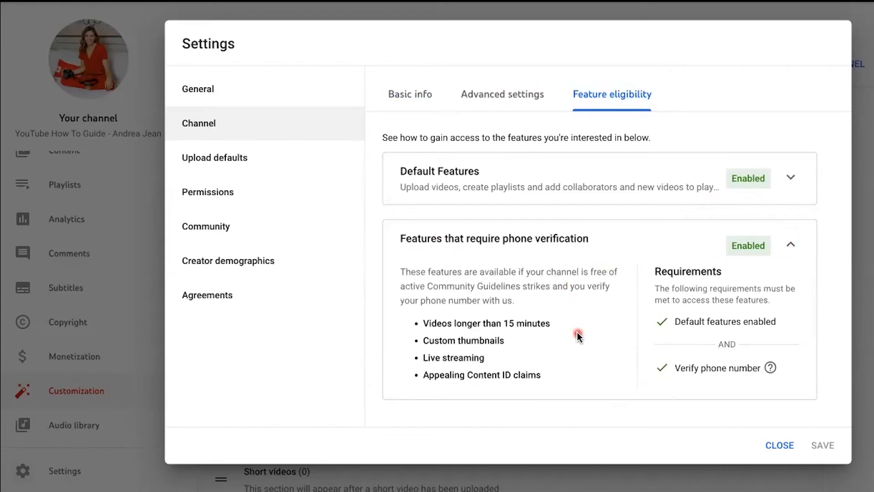
{"action": "mouse_move", "coordinate": [559, 375]}
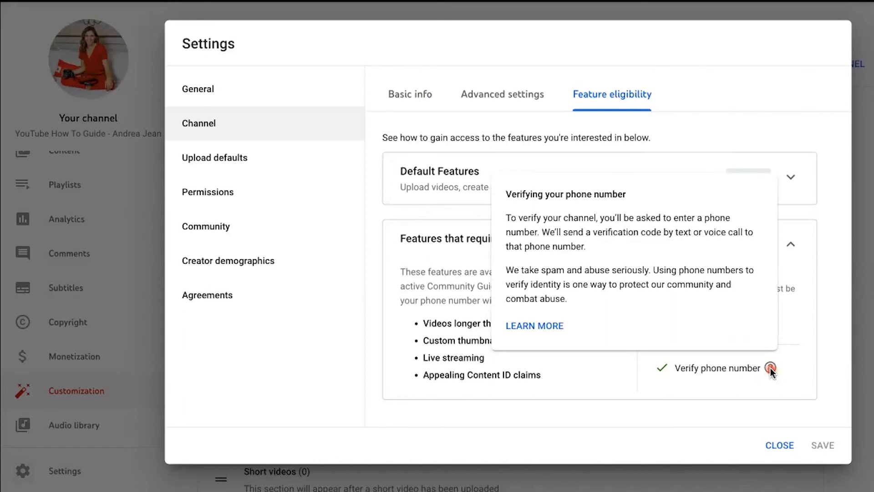
{"action": "mouse_move", "coordinate": [741, 359]}
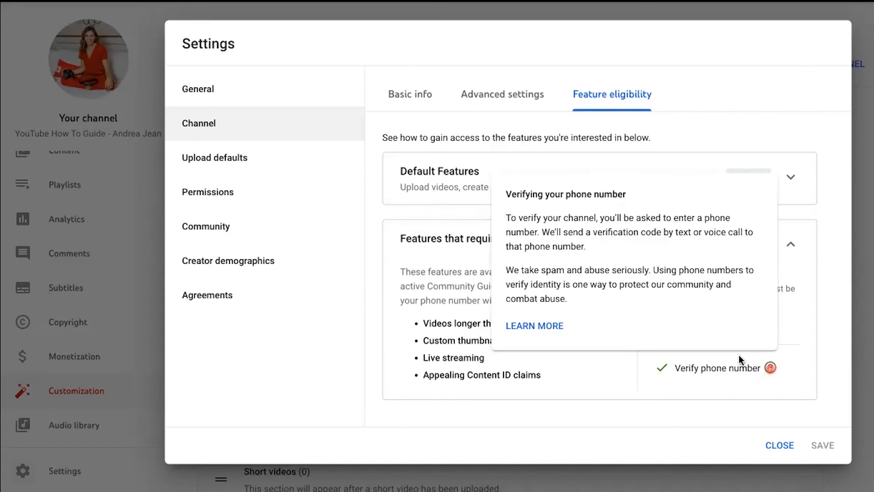